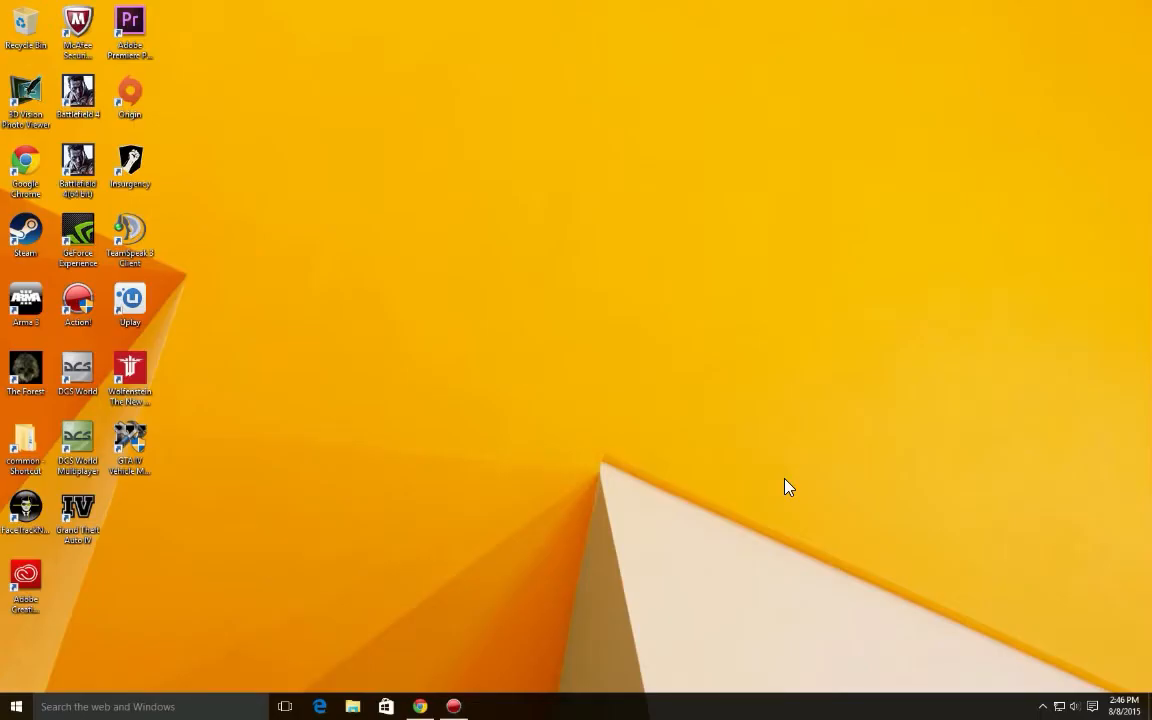
mouse_move(562, 282)
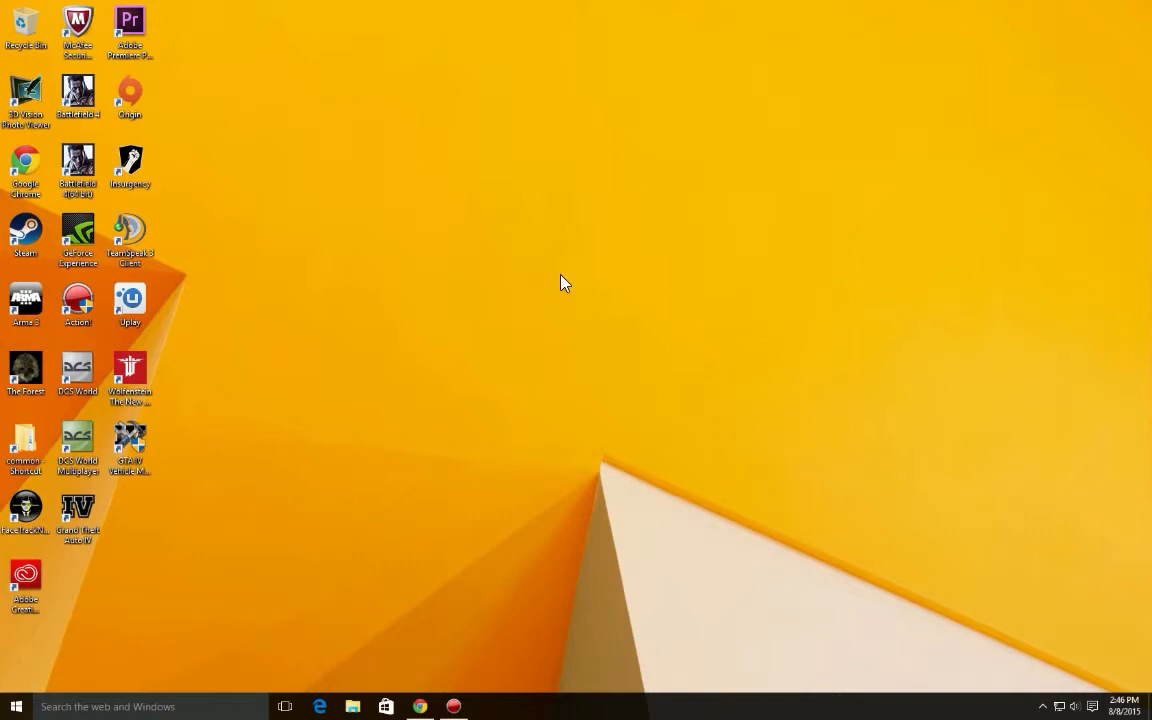
mouse_move(576, 320)
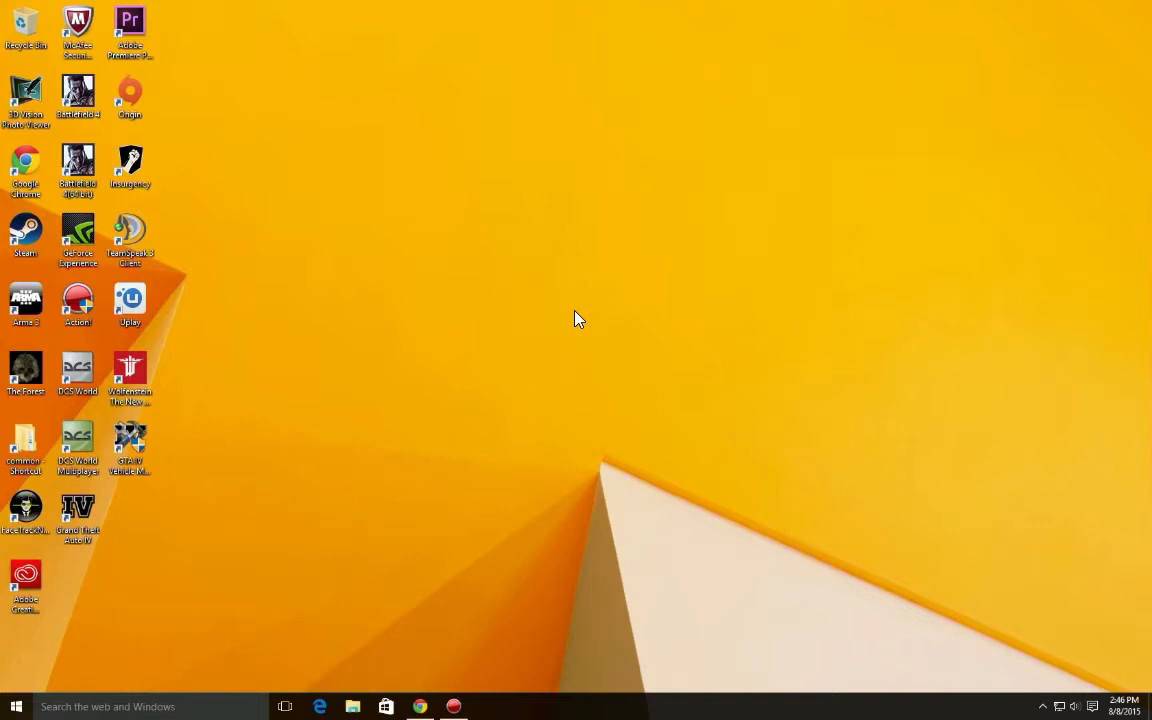
mouse_move(554, 304)
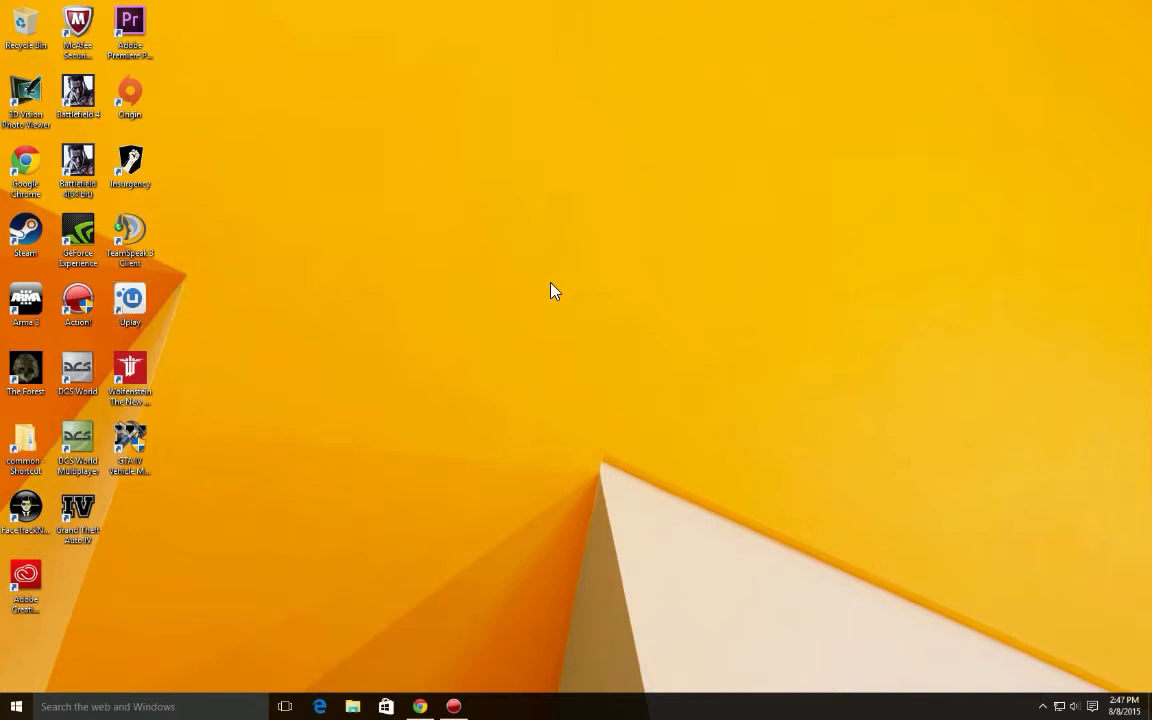
mouse_move(252, 280)
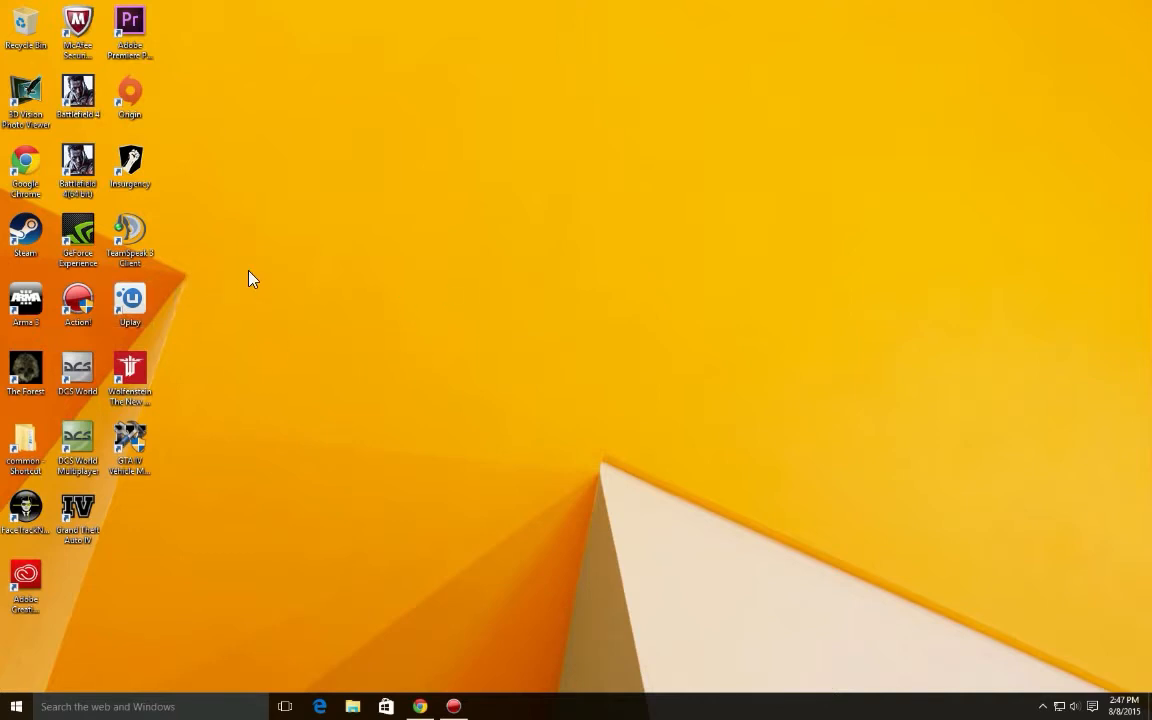
Launch Troubleshoot compatibility from the Action! desktop shortcut's context menu
click(76, 302)
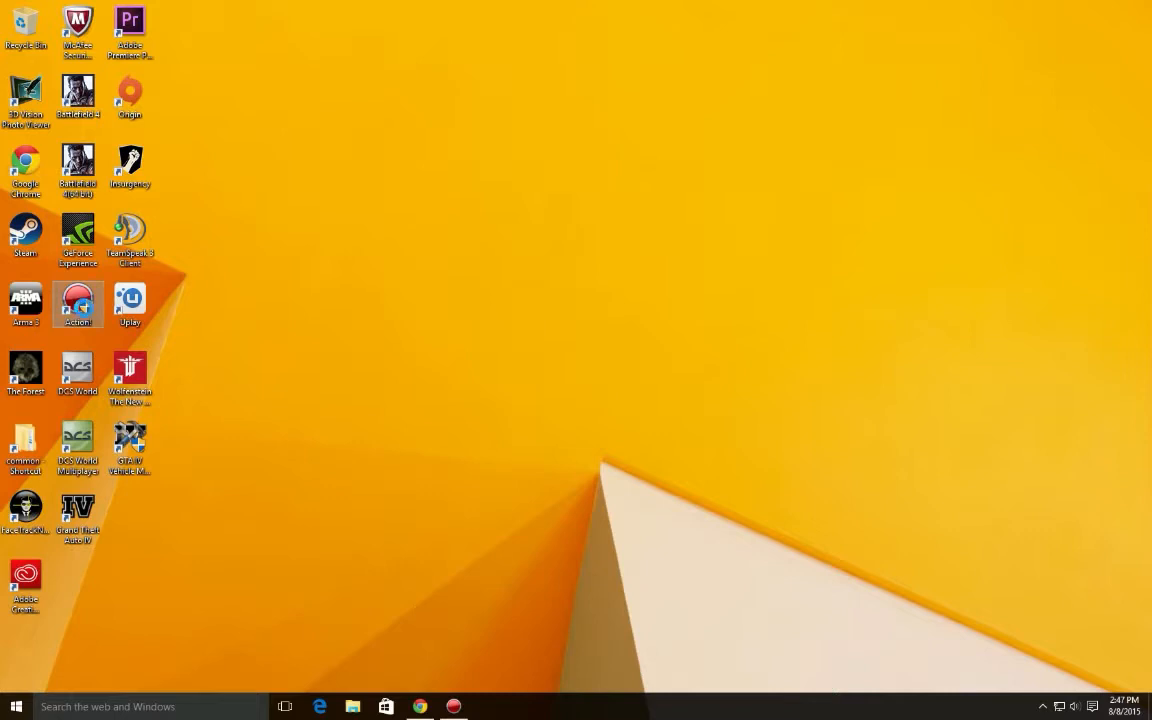
right_click(78, 304)
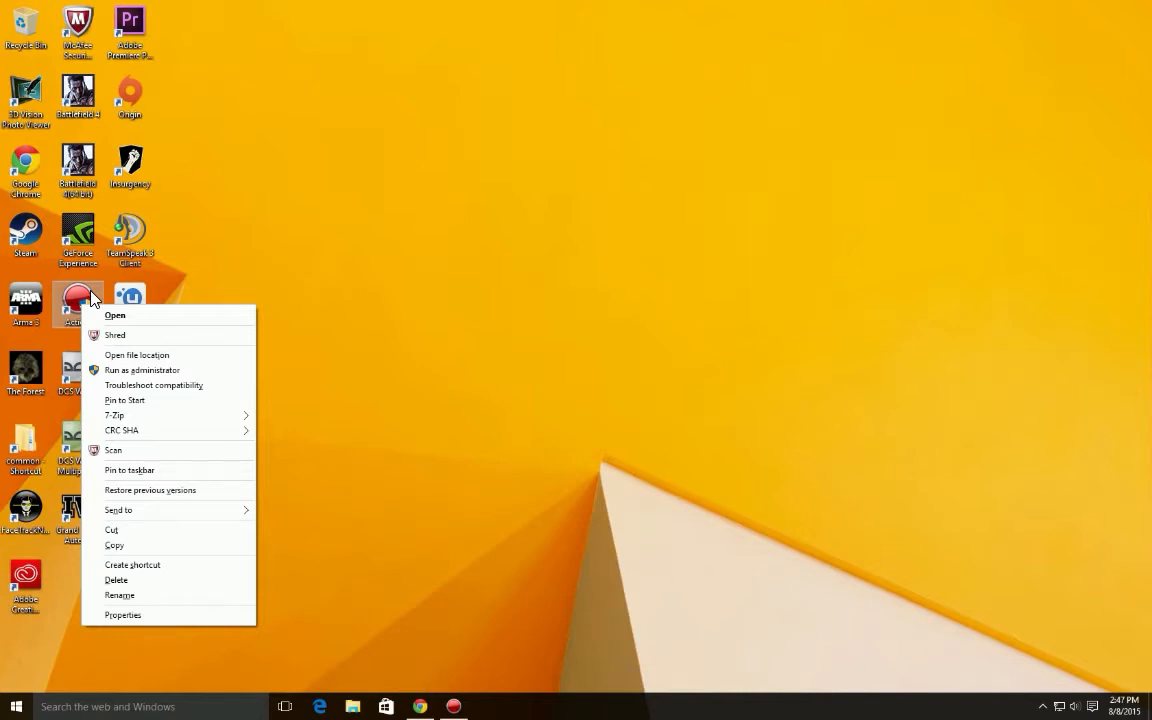
mouse_move(154, 384)
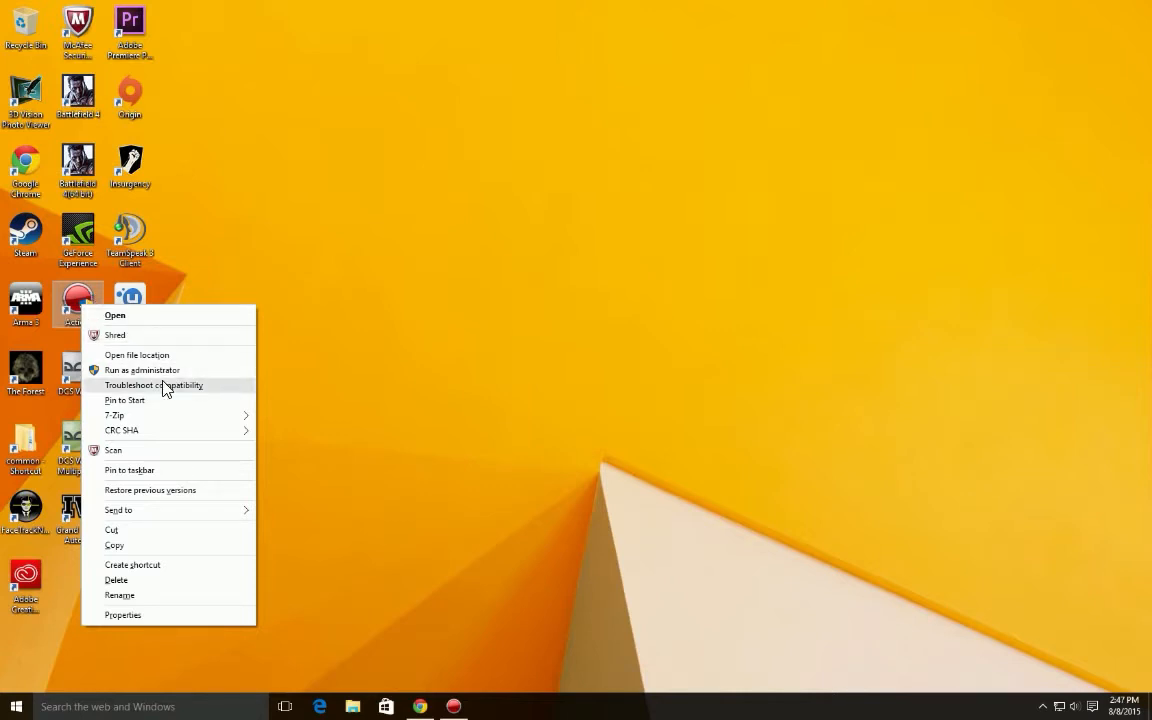
click(154, 384)
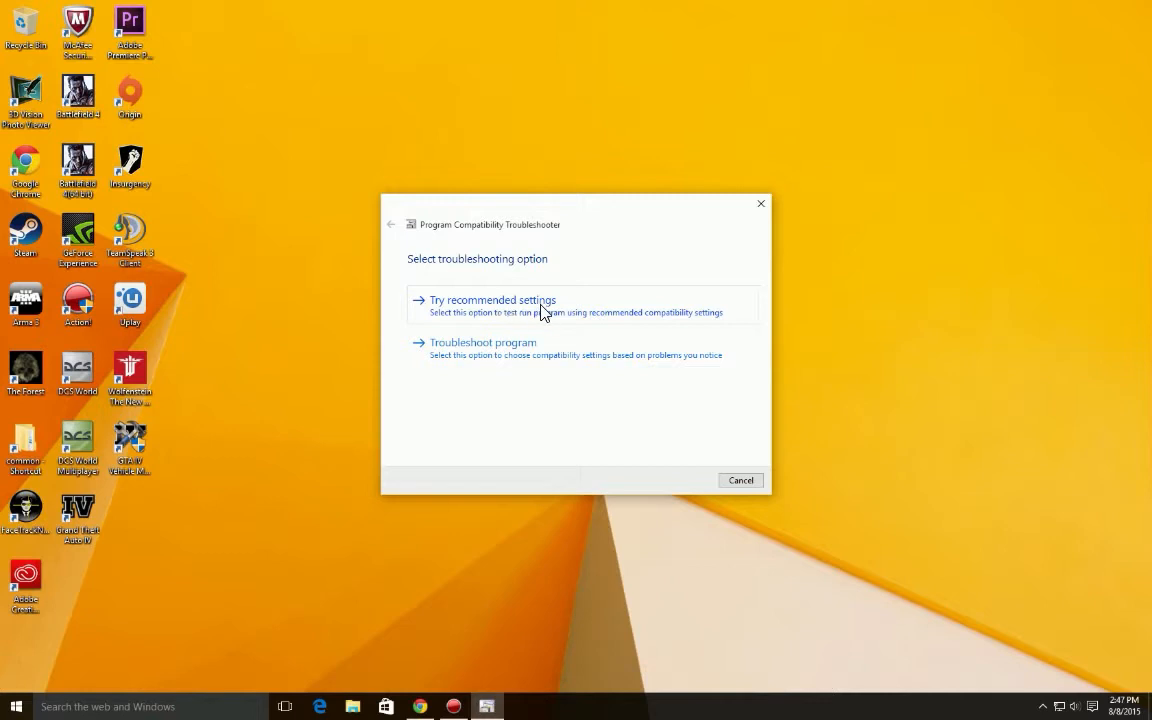
Choose Try recommended settings and run Test the program for Action!
click(492, 300)
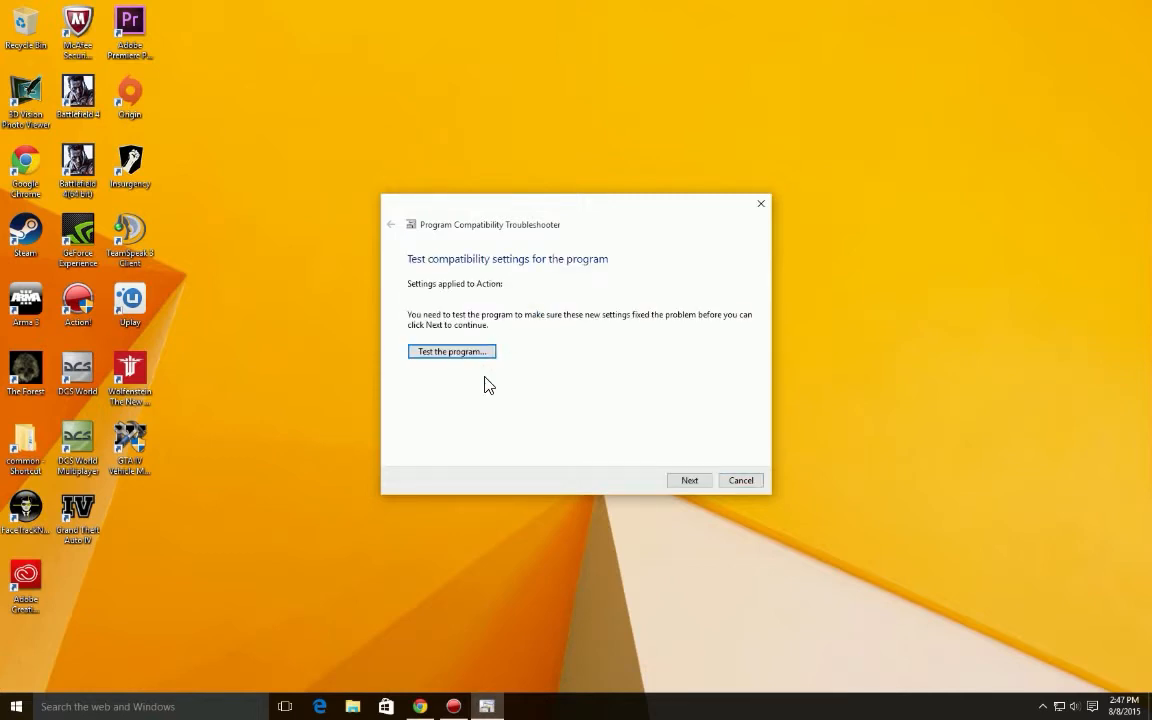
mouse_move(590, 282)
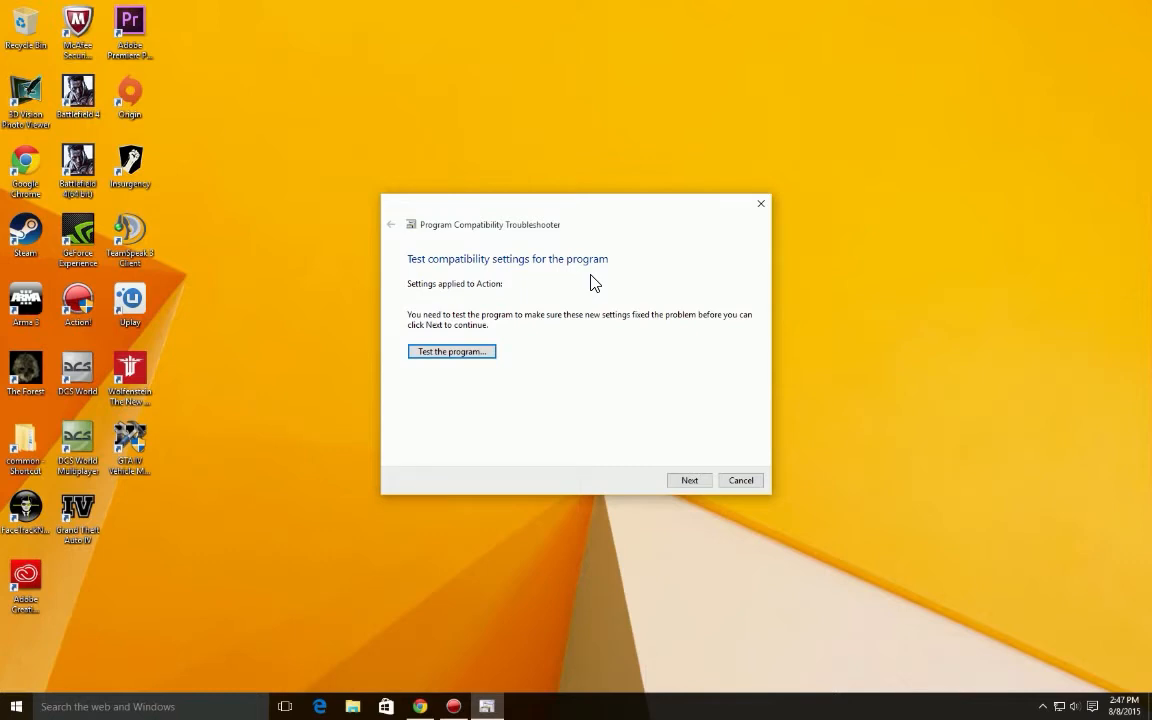
mouse_move(512, 408)
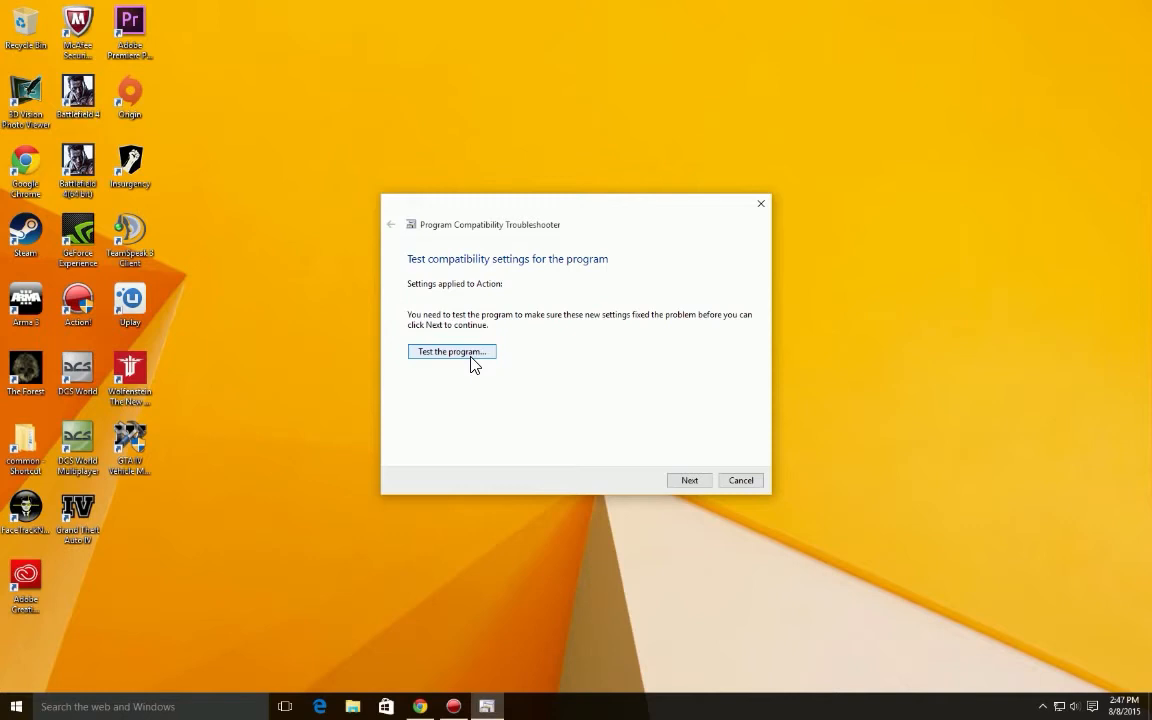
mouse_move(442, 434)
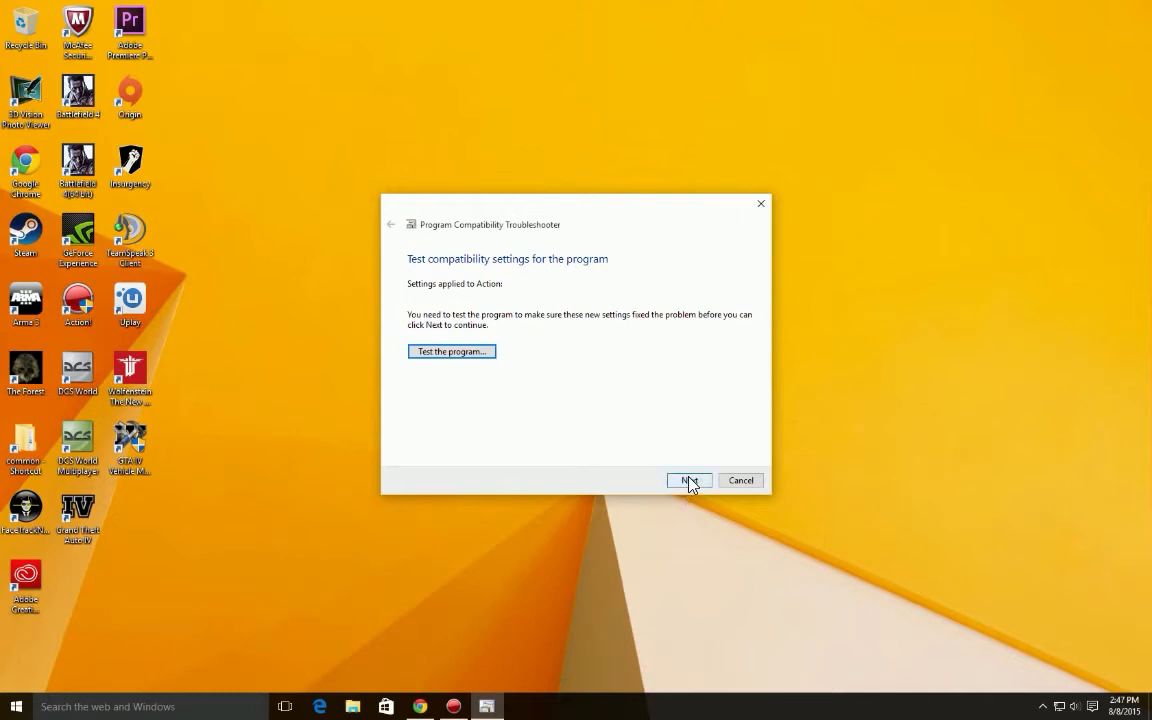
click(688, 480)
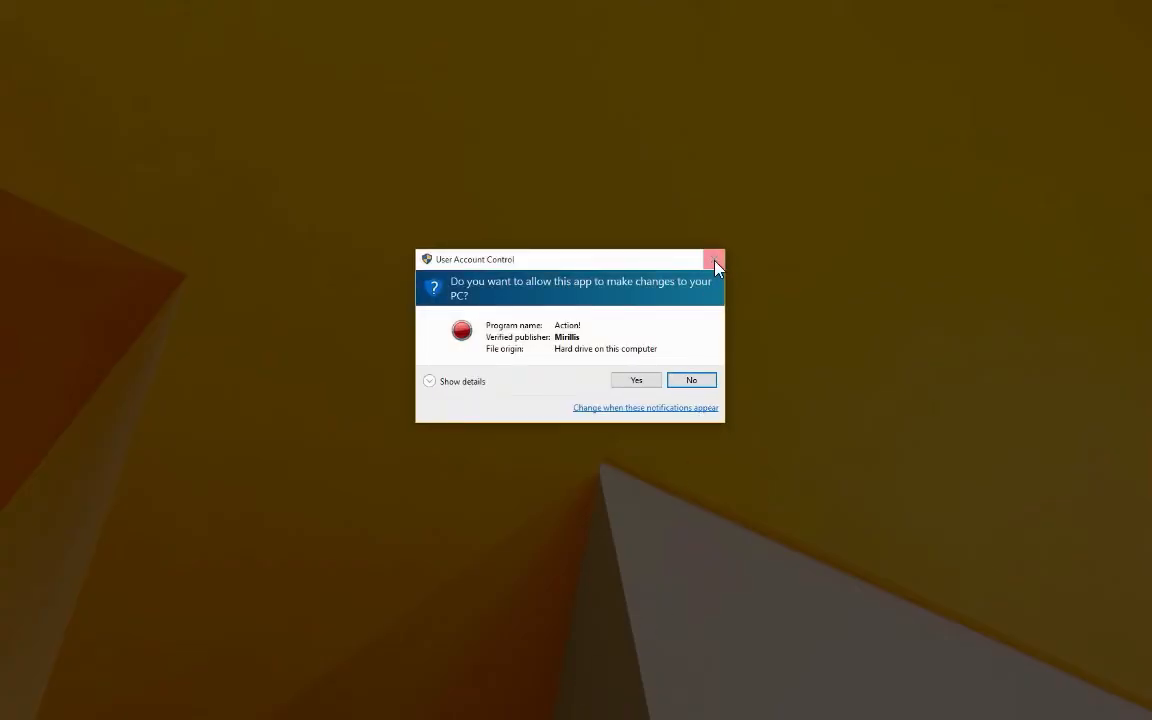
Allow Action! through User Account Control and bring the troubleshooter back over it
click(636, 380)
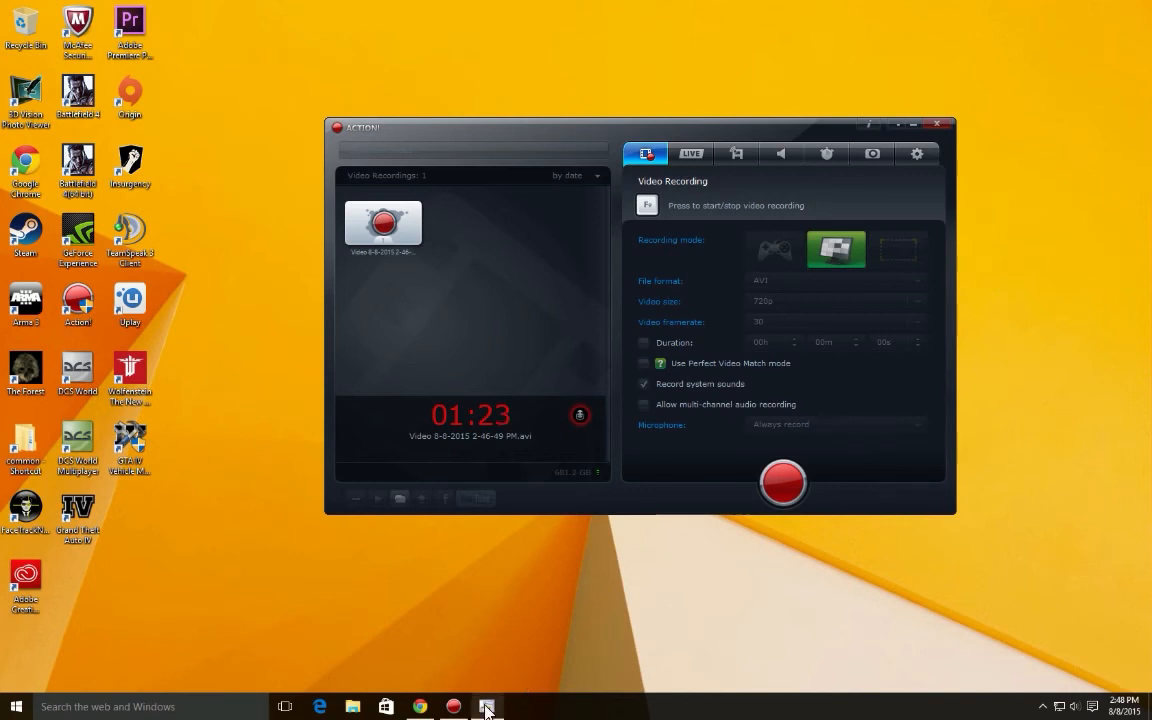
click(488, 706)
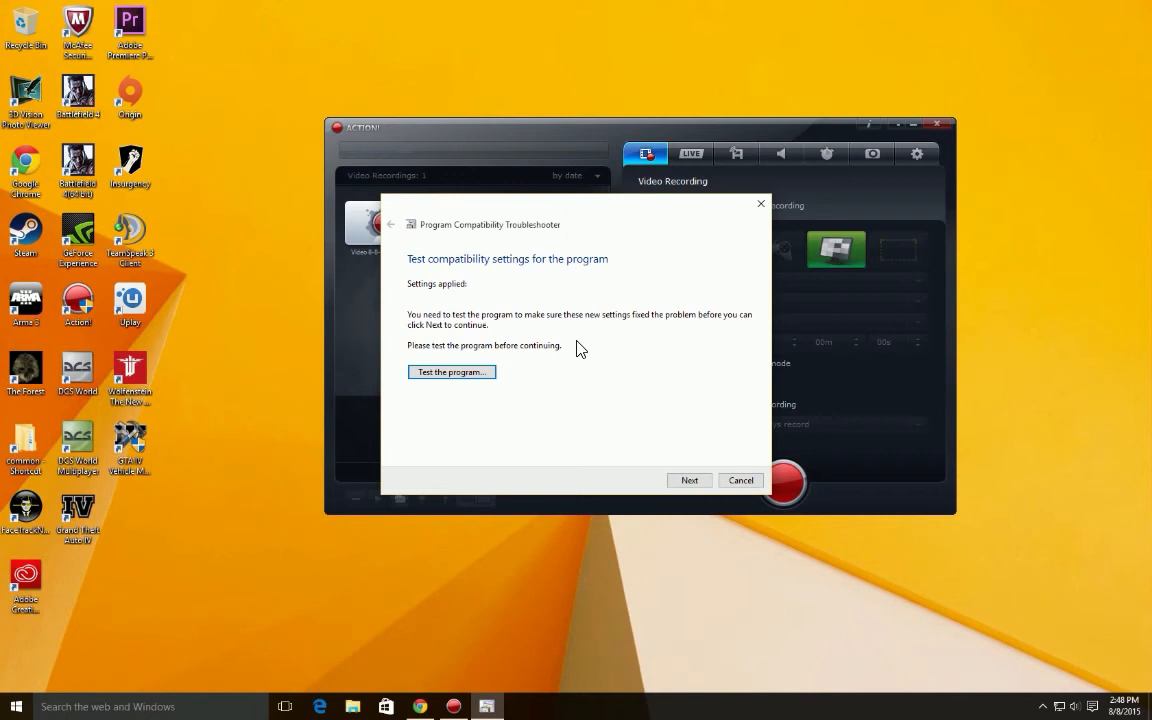
mouse_move(568, 348)
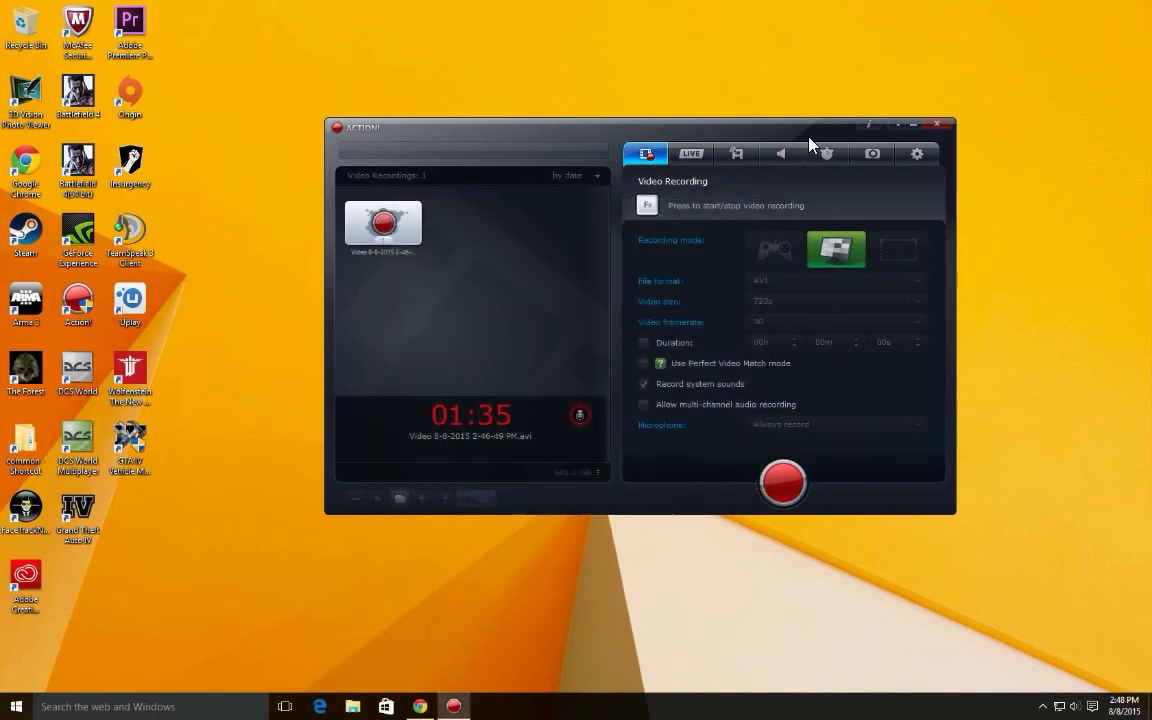
mouse_move(260, 428)
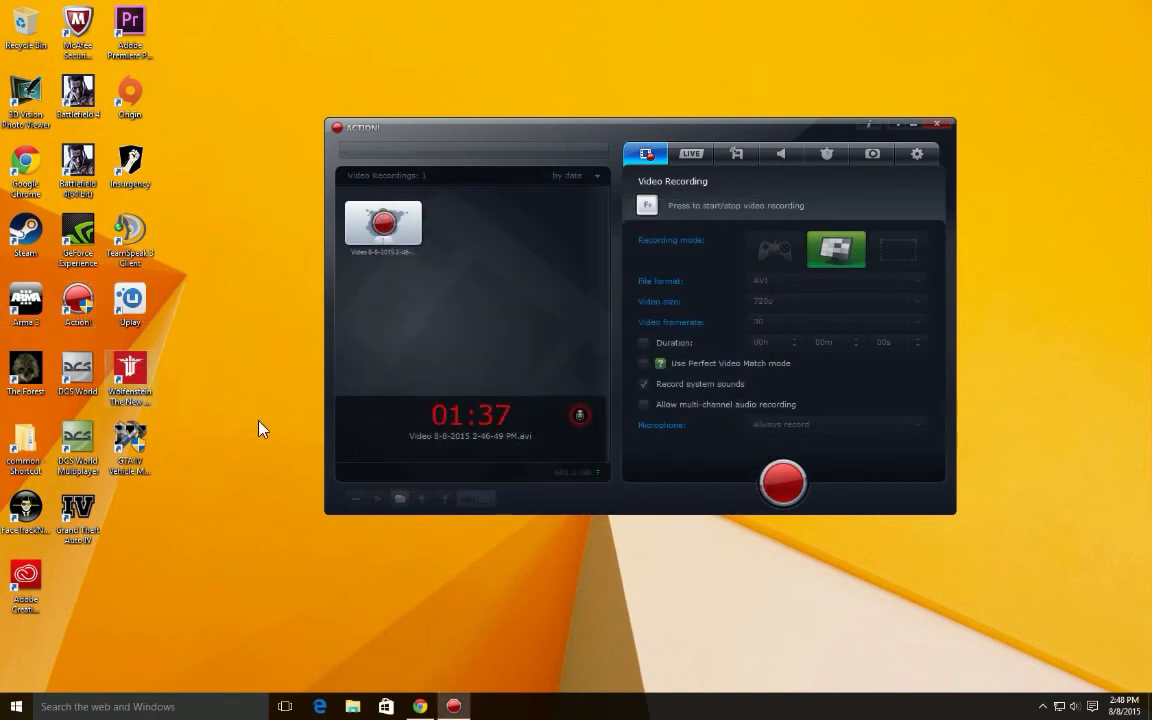
mouse_move(612, 304)
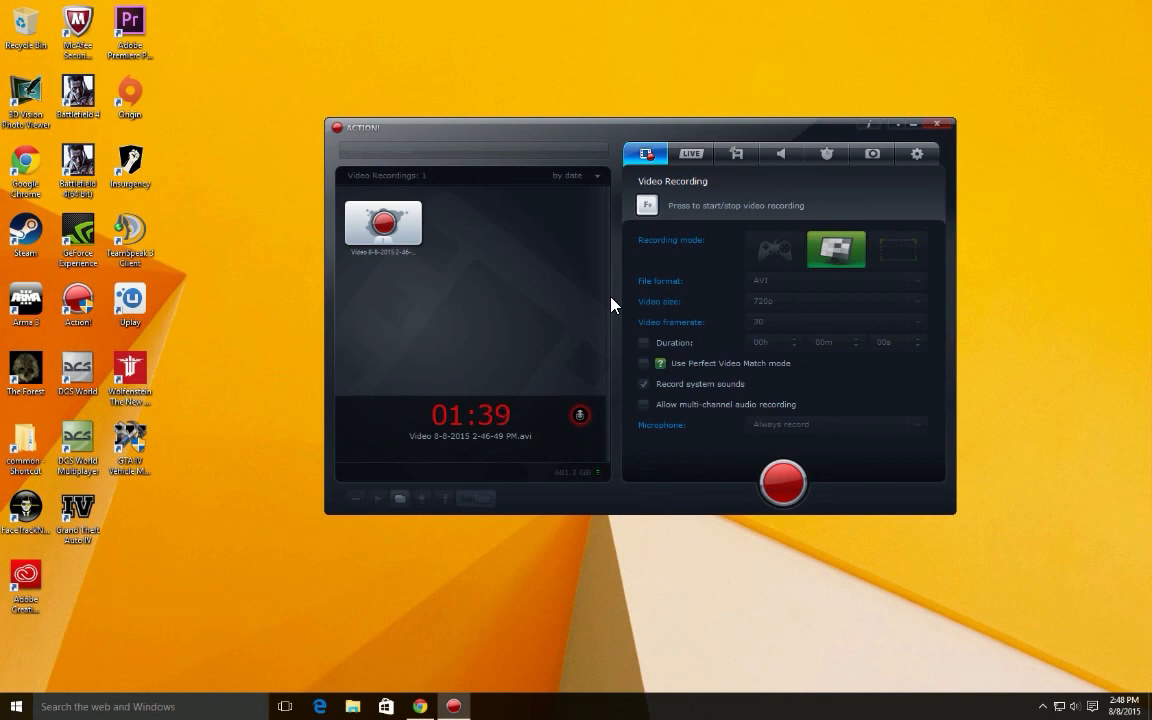
mouse_move(868, 524)
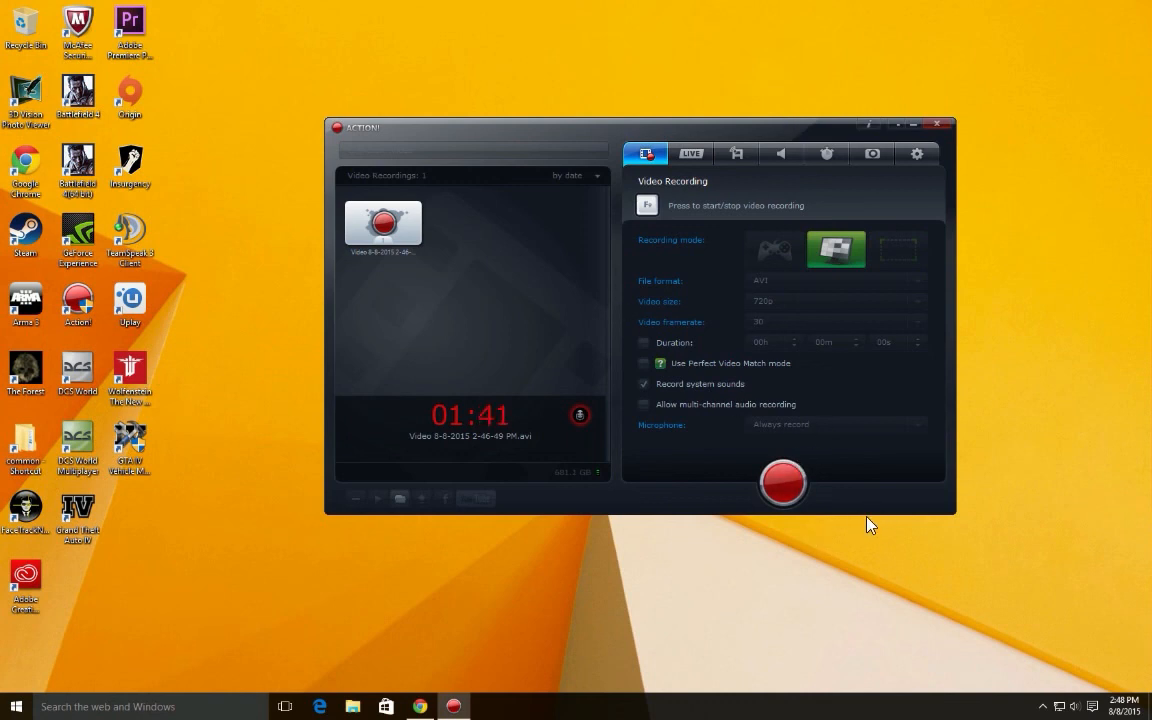